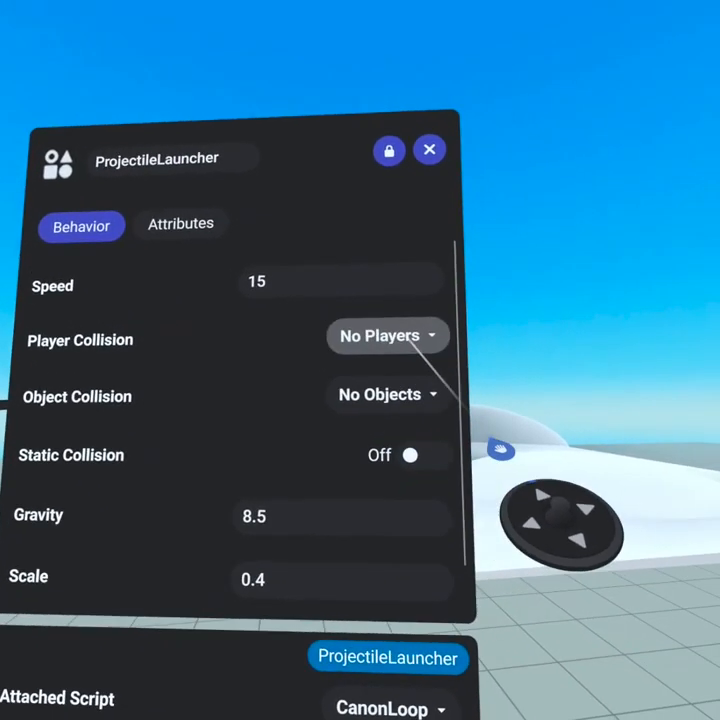
Turn the ProjectileLauncher's Static Collision from Off to On, keeping speed 15, gravity 8.5, scale 0.4.
left_click(388, 336)
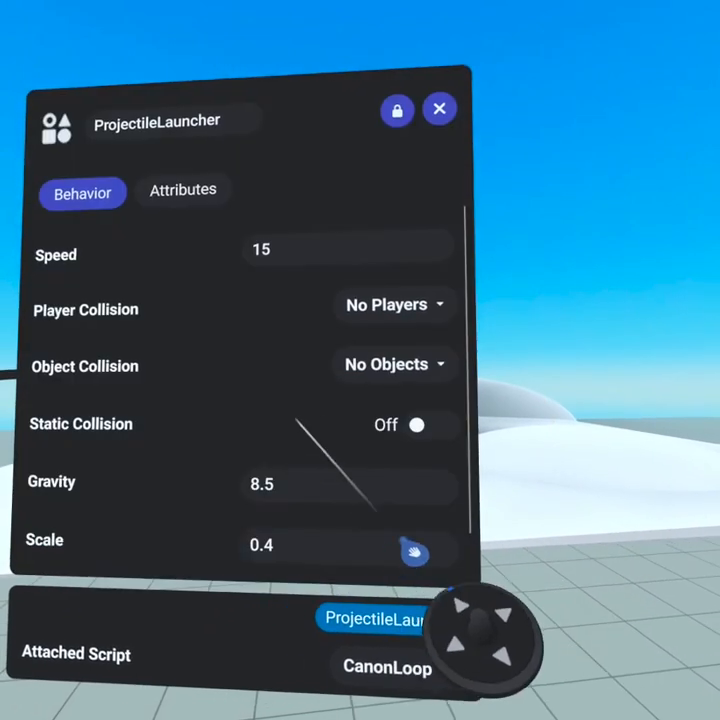
left_click(392, 364)
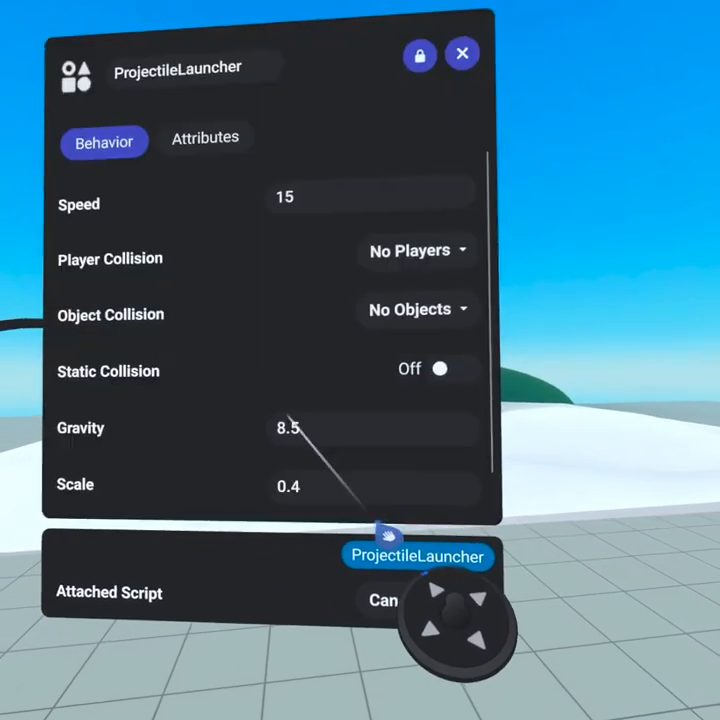
left_click(440, 368)
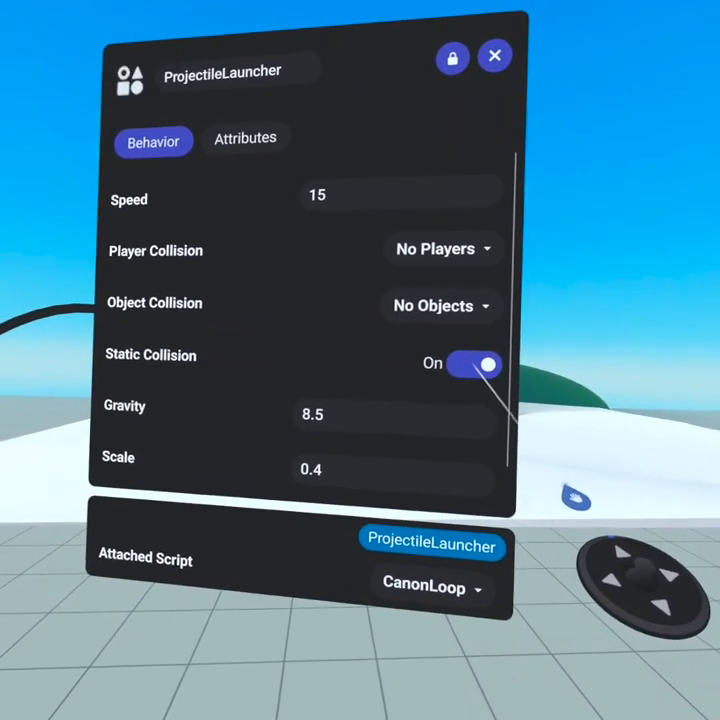
left_click(476, 364)
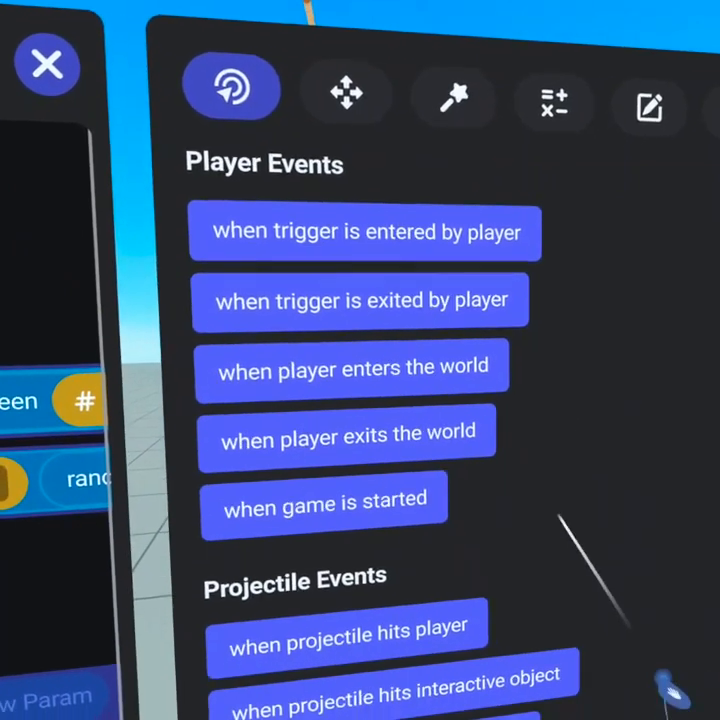
Scroll the Events palette through Player Events and Projectile Events.
scroll("down", 3)
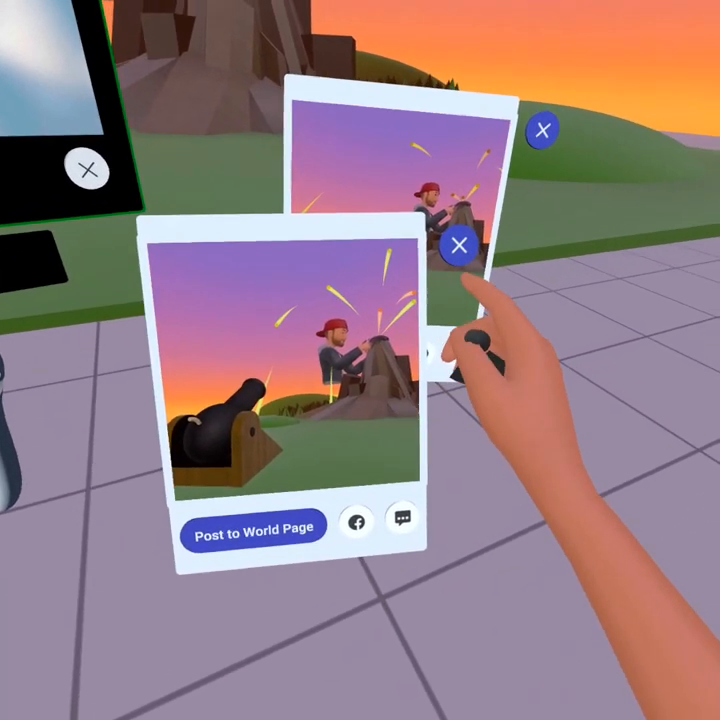
left_click(458, 244)
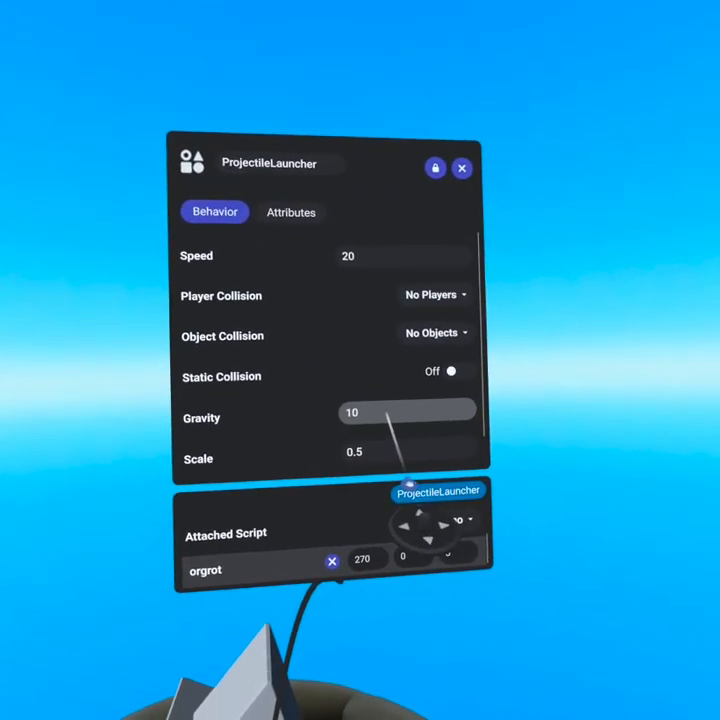
Set the volcano launcher's Projectile Color to near-black 0.02, 0.02, 0.02.
scroll("down", 3)
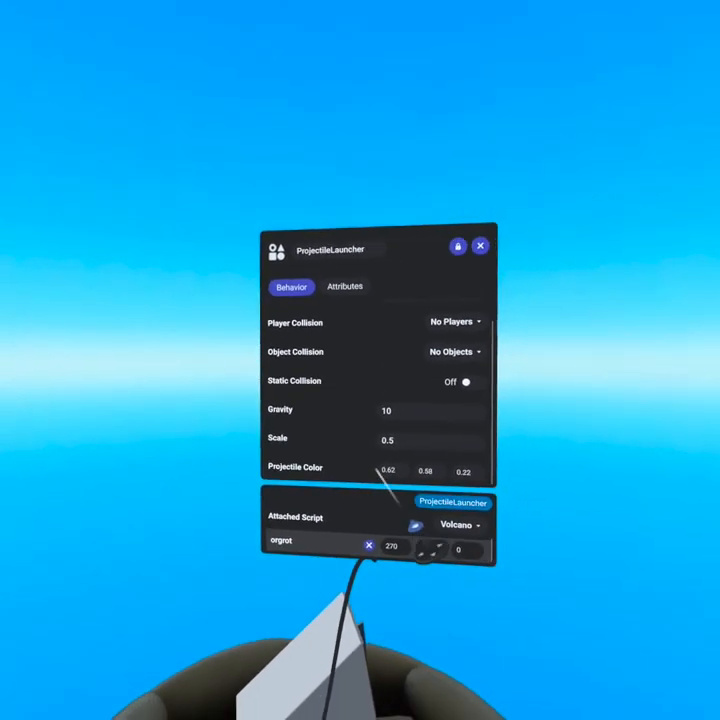
left_click(344, 286)
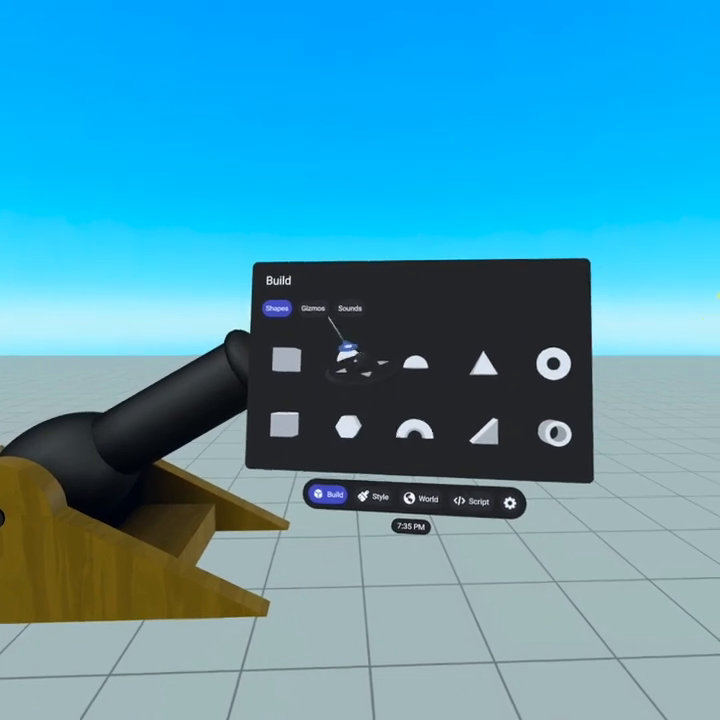
Show the Shapes tab of the Build menu beside the cannon.
left_click(312, 308)
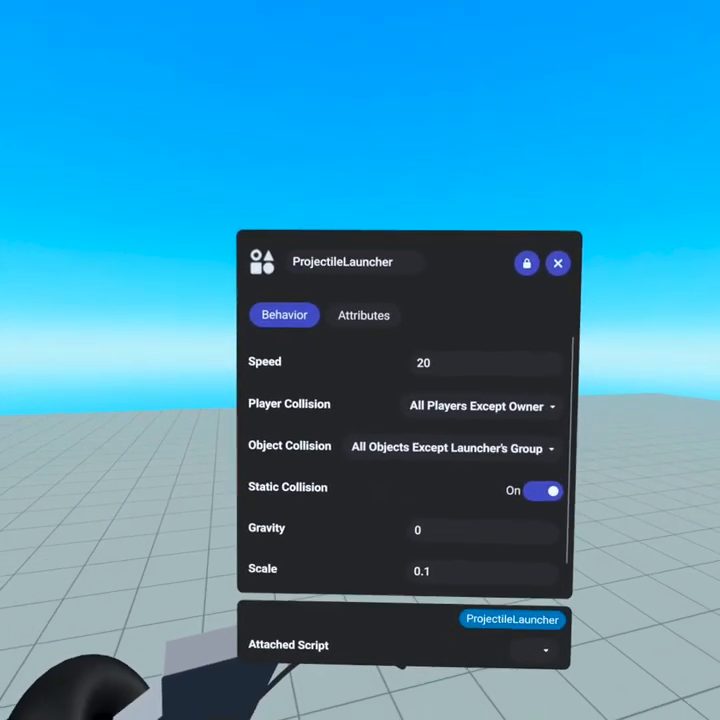
Set launcher Speed 15, Player/Object Collision None, Static Collision Off, then choose its attached script.
left_click(486, 362)
type("15")
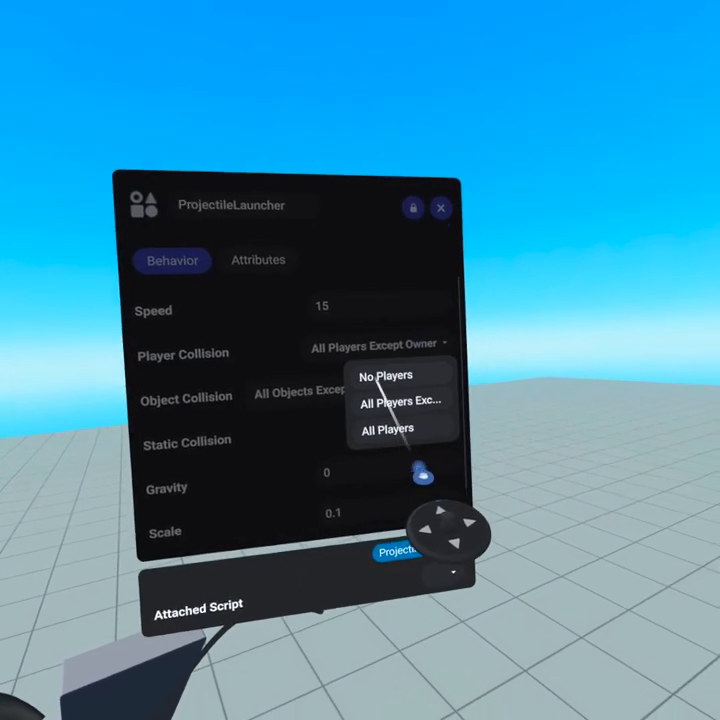
left_click(384, 376)
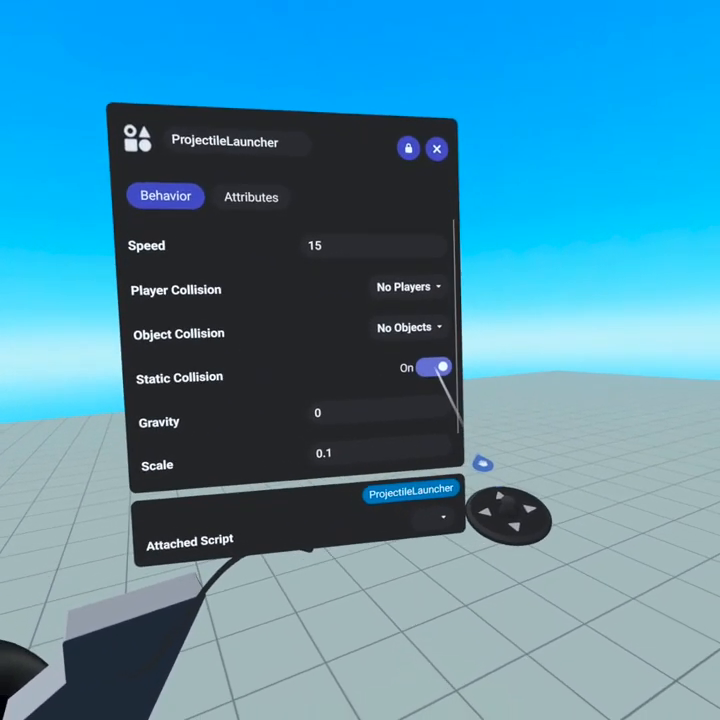
left_click(432, 368)
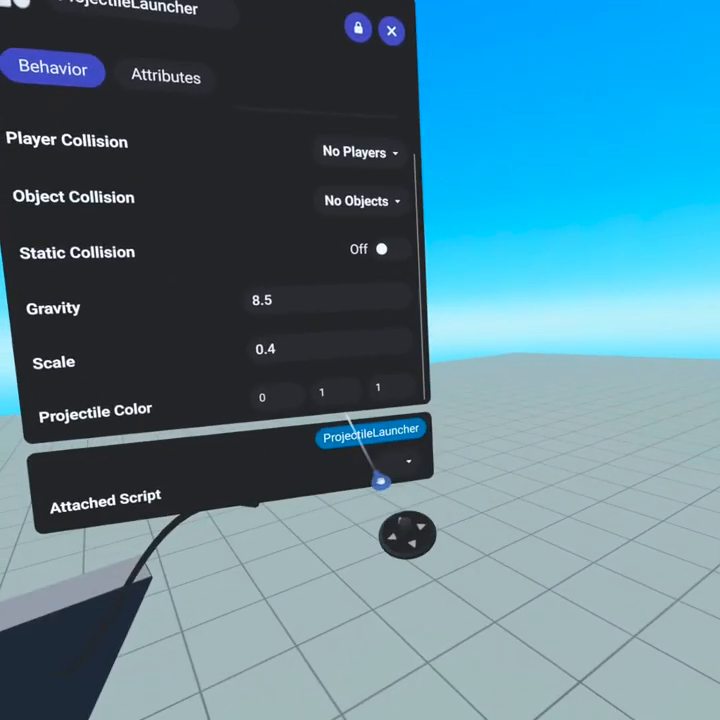
left_click(336, 392)
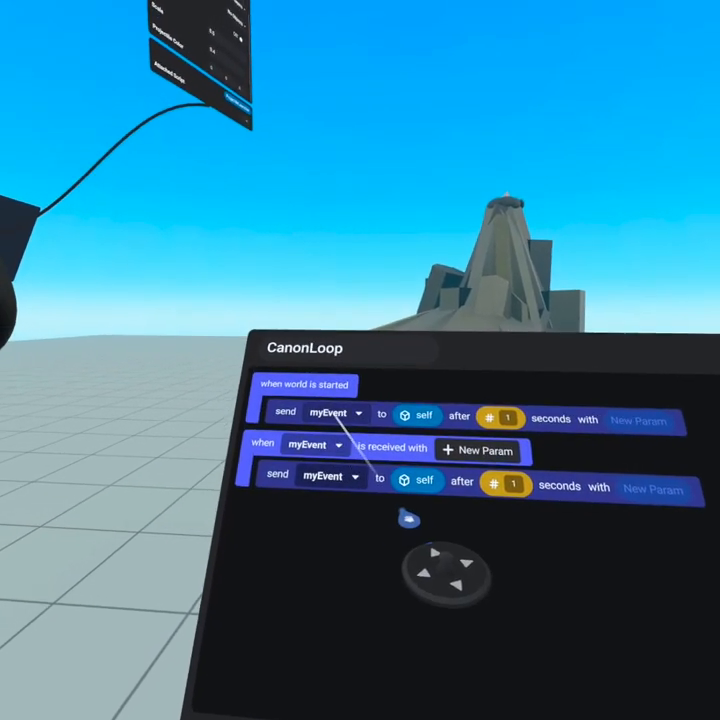
Make both CanonLoop send blocks emit myEvent, then scroll the palette to Random Numbers.
left_click(310, 444)
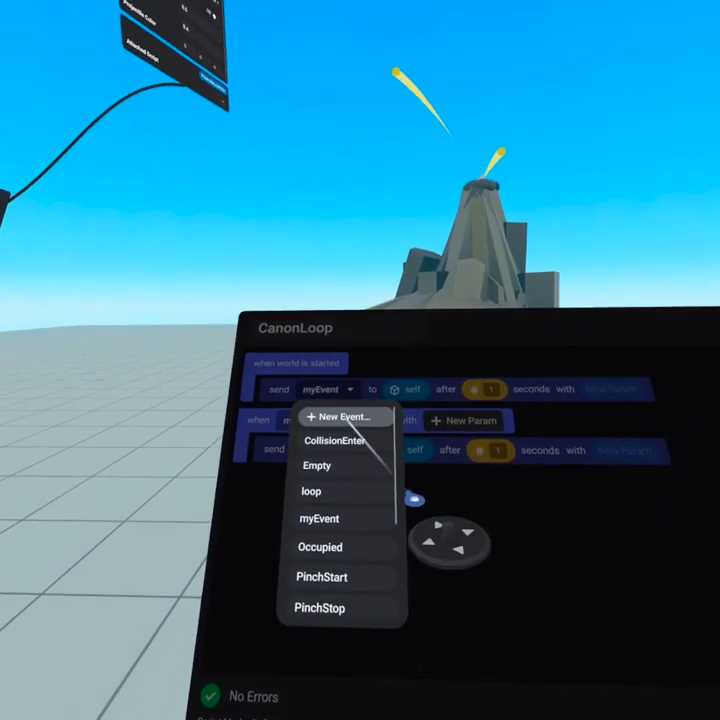
left_click(344, 418)
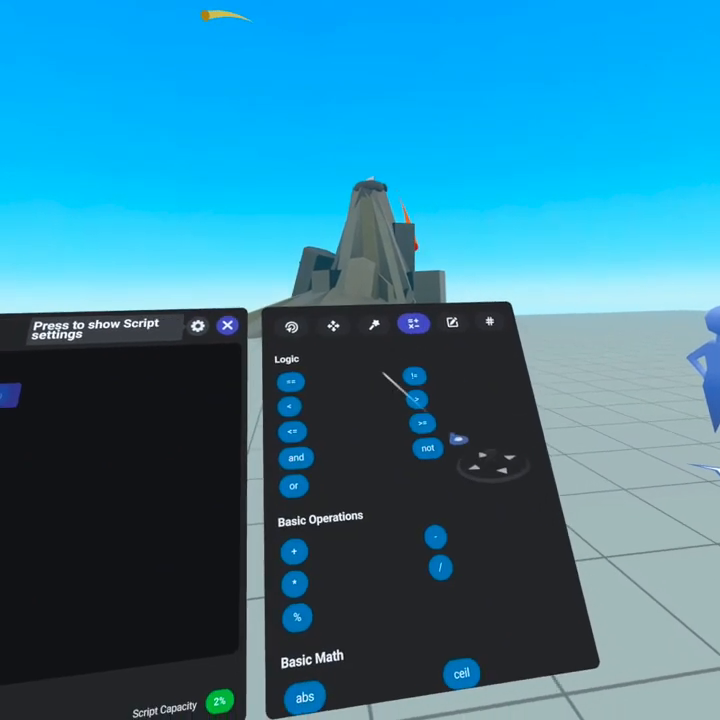
scroll("down", 3)
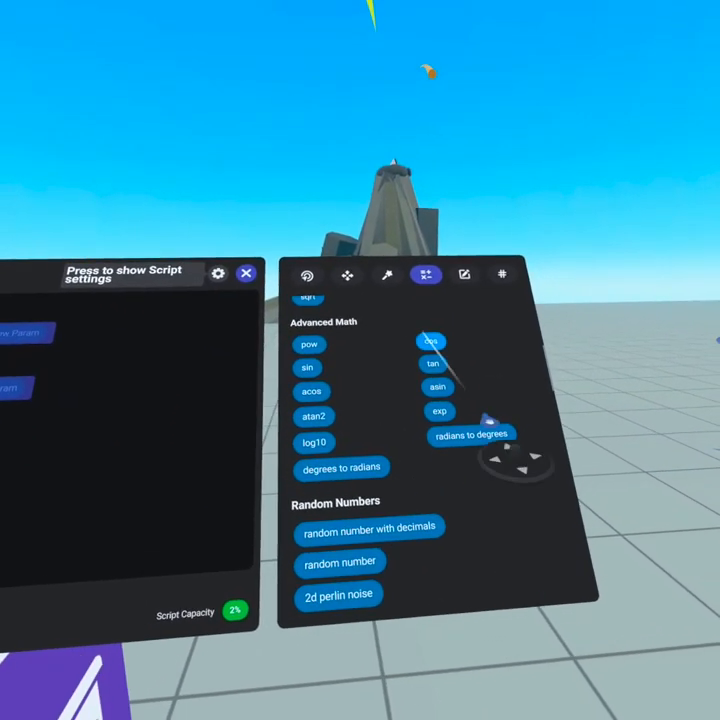